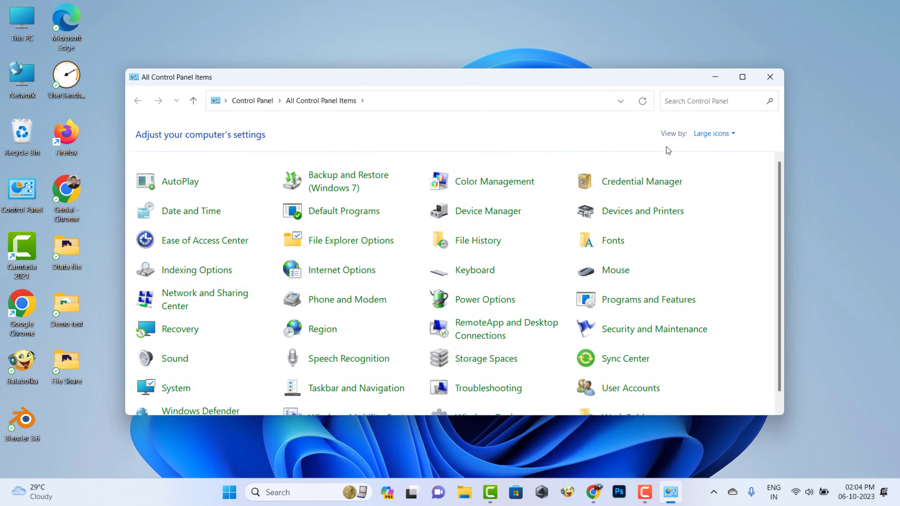
Step: View Control Panel by Category and open the Programs and Features list of installed programs
{"action": "left_click", "coordinate": [714, 133]}
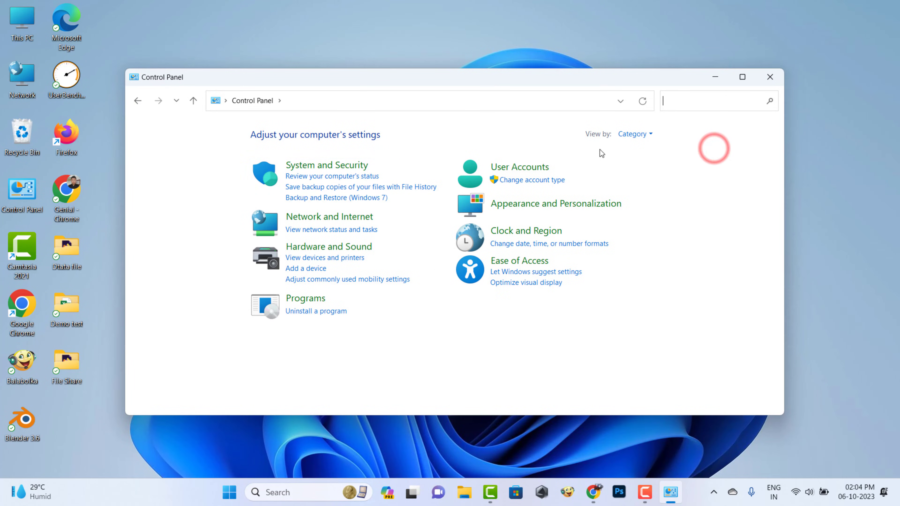
{"action": "left_click", "coordinate": [315, 310]}
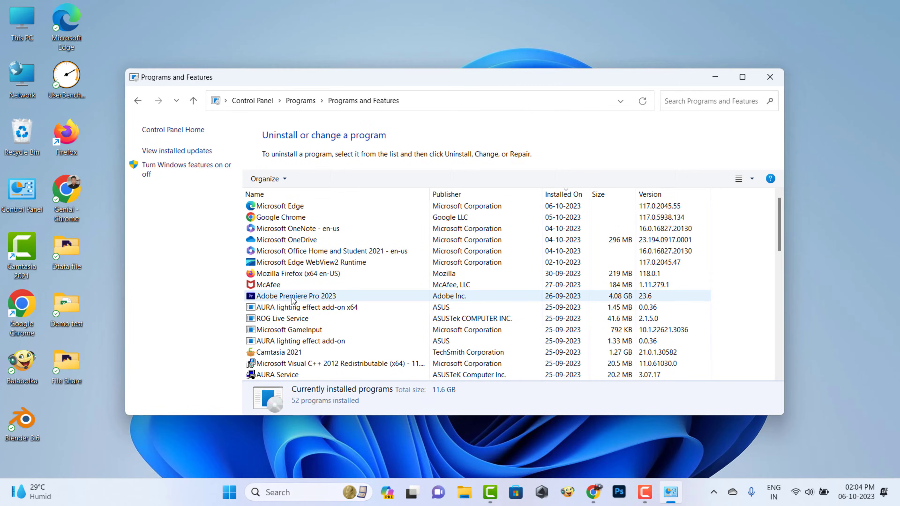
Step: Finish removing Microsoft OneDrive, then uninstall ROG Live Service, letting it close running apps
{"action": "left_click", "coordinate": [282, 239]}
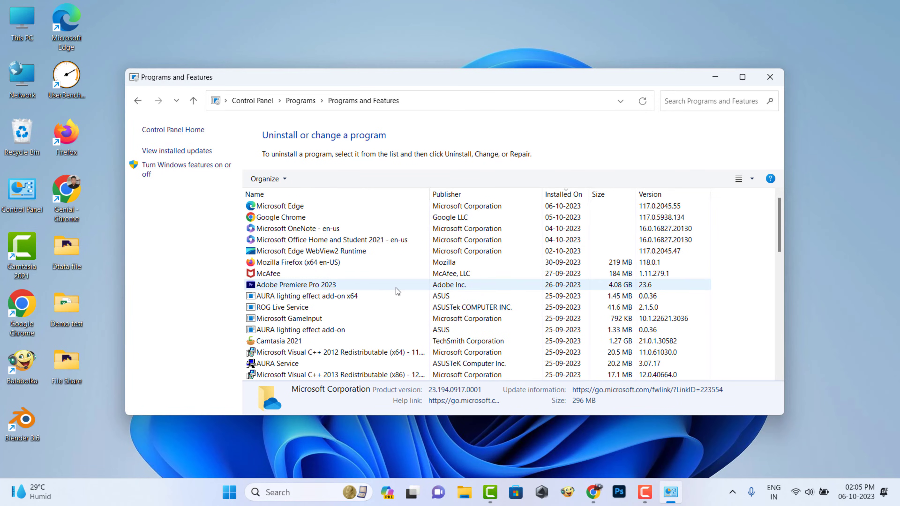
{"action": "left_click", "coordinate": [284, 307]}
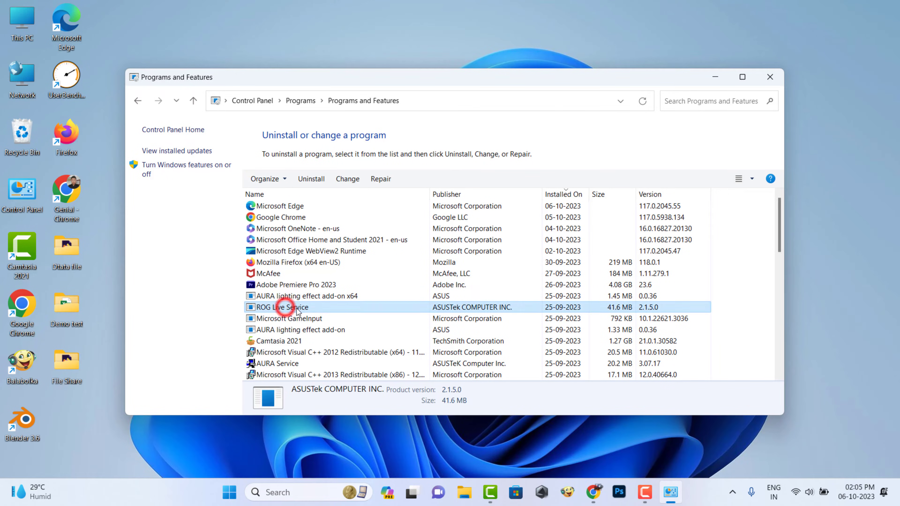
{"action": "left_click", "coordinate": [311, 178]}
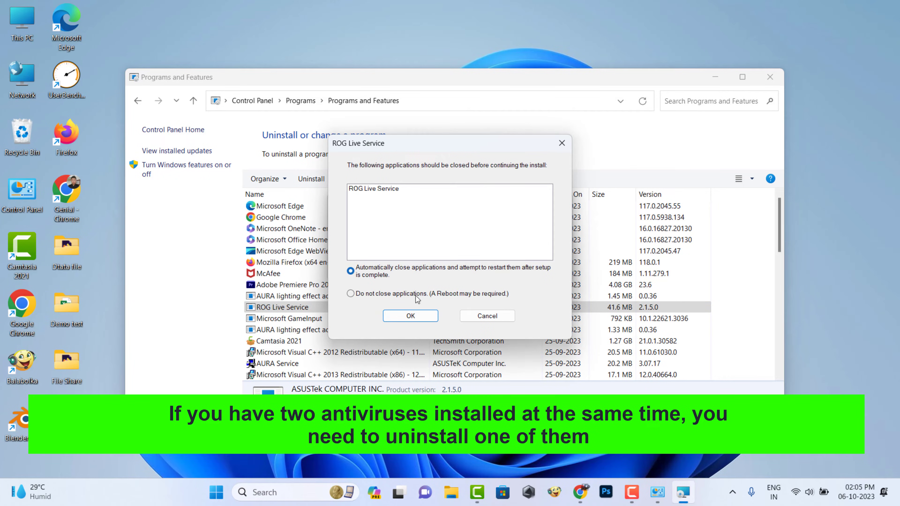
{"action": "left_click", "coordinate": [410, 315]}
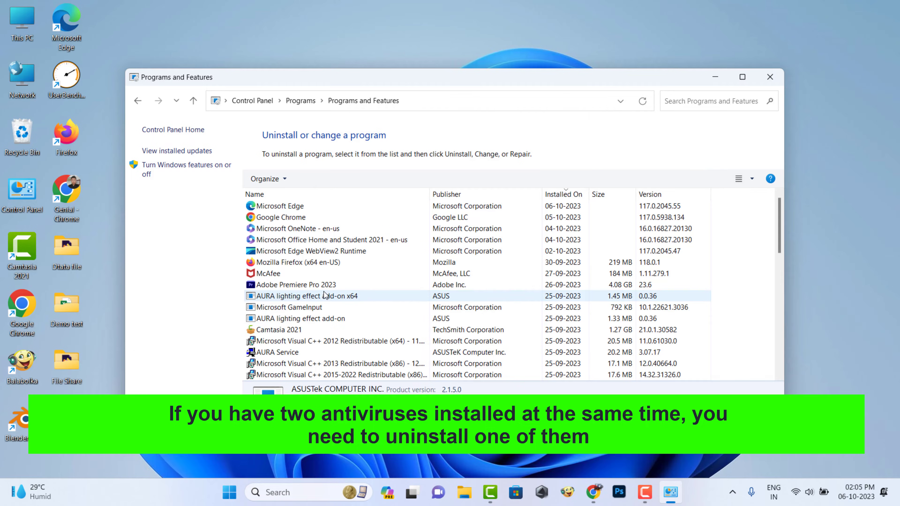
Step: Uninstall the AURA lighting effect add-on and close the Programs and Features window
{"action": "left_click", "coordinate": [298, 319]}
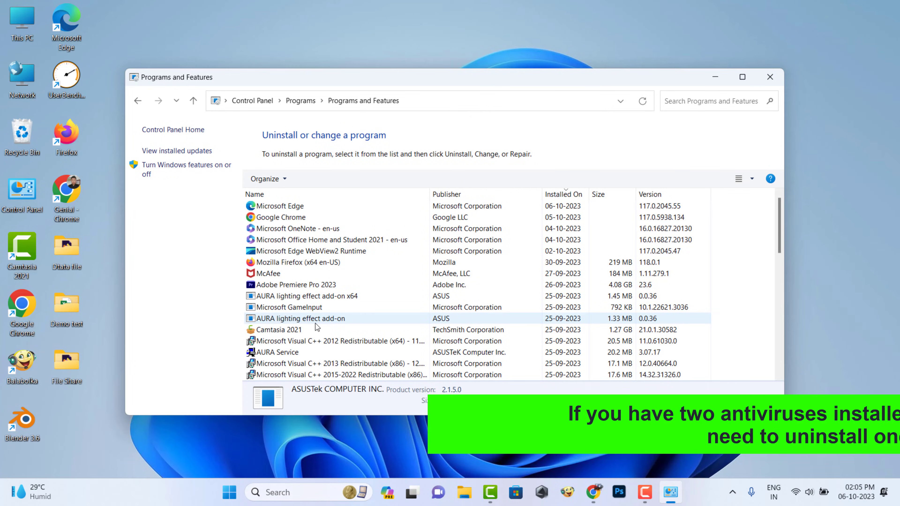
{"action": "left_click", "coordinate": [312, 178]}
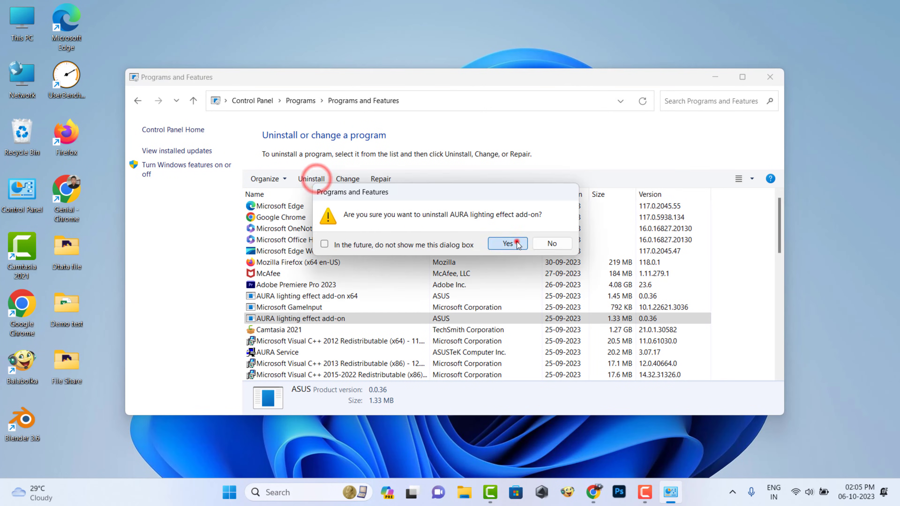
{"action": "left_click", "coordinate": [503, 244]}
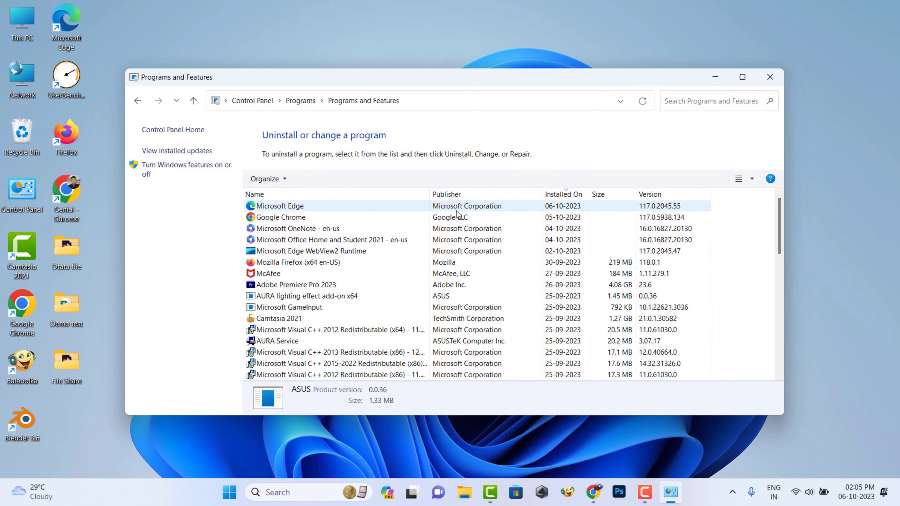
{"action": "mouse_move", "coordinate": [770, 76]}
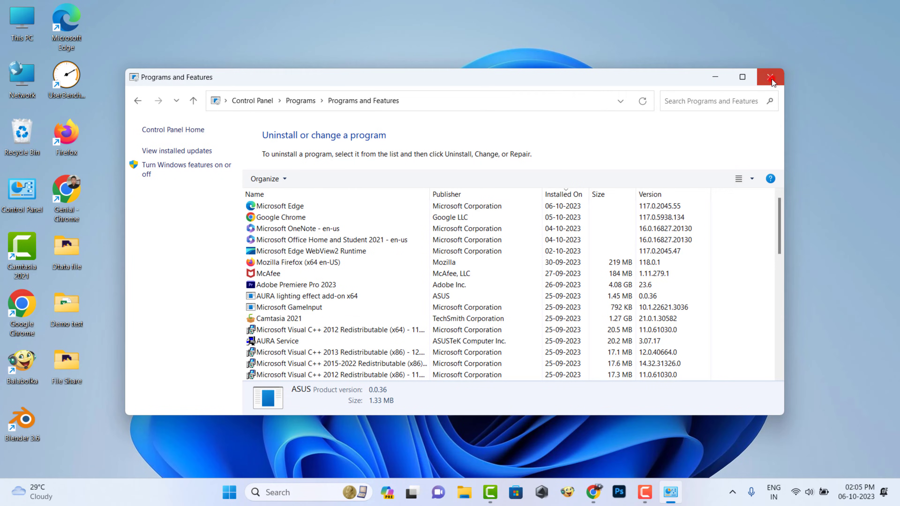
{"action": "left_click", "coordinate": [771, 77]}
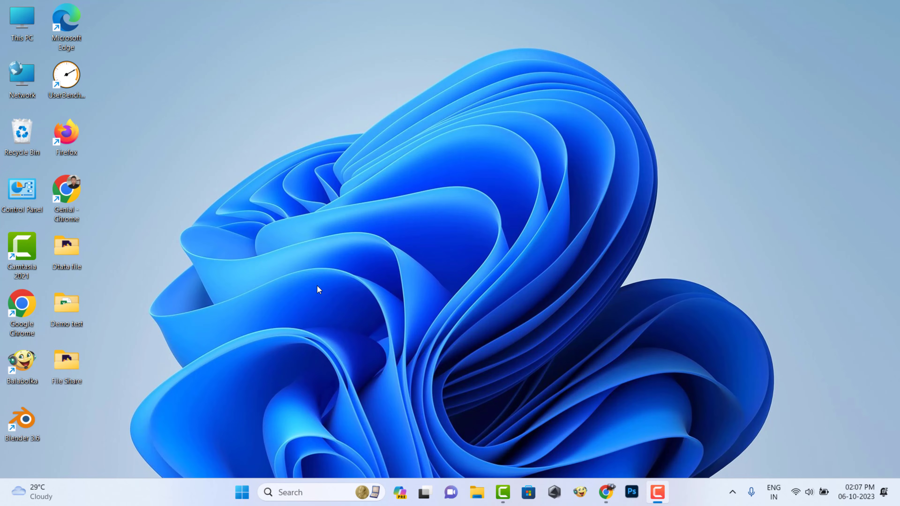
Step: Launch the Settings app from the Start menu's pinned items
{"action": "left_click", "coordinate": [241, 491]}
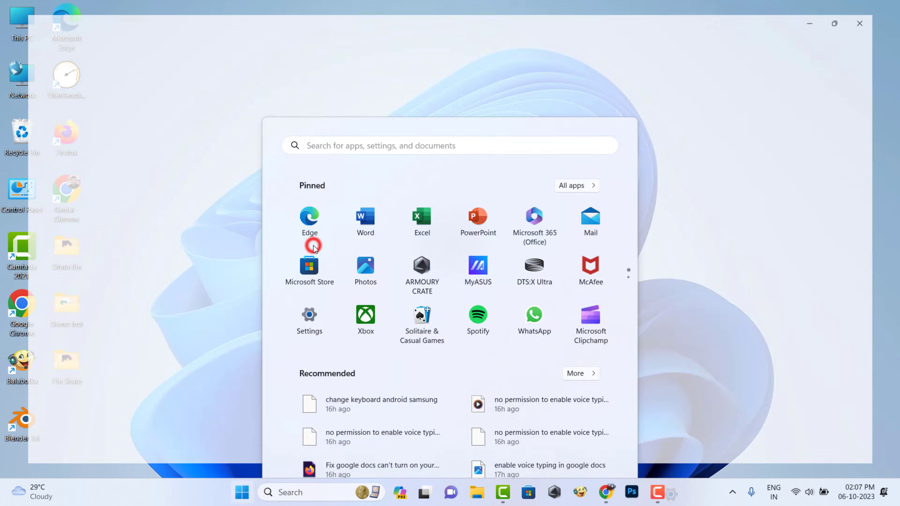
{"action": "left_click", "coordinate": [309, 315]}
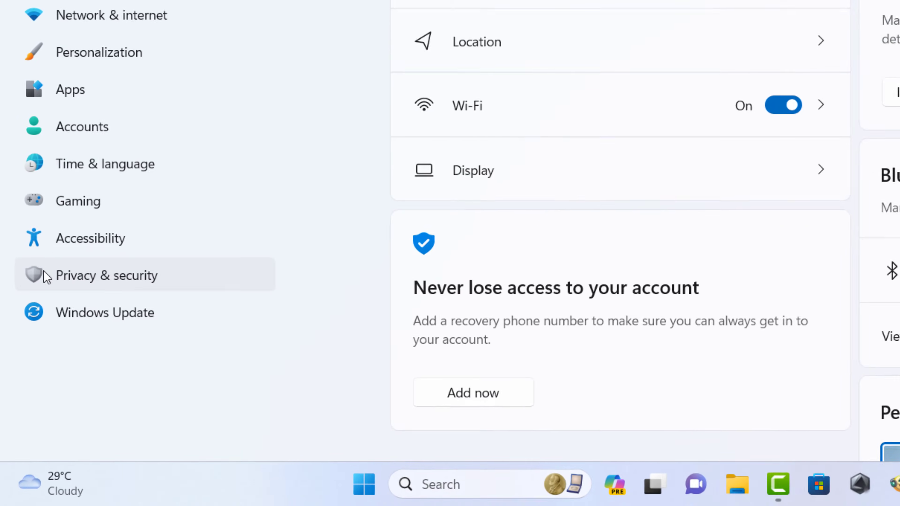
Step: Review Privacy & security's General, Inking & typing personalization and Diagnostics & feedback pages, then return to the overview
{"action": "left_click", "coordinate": [107, 276]}
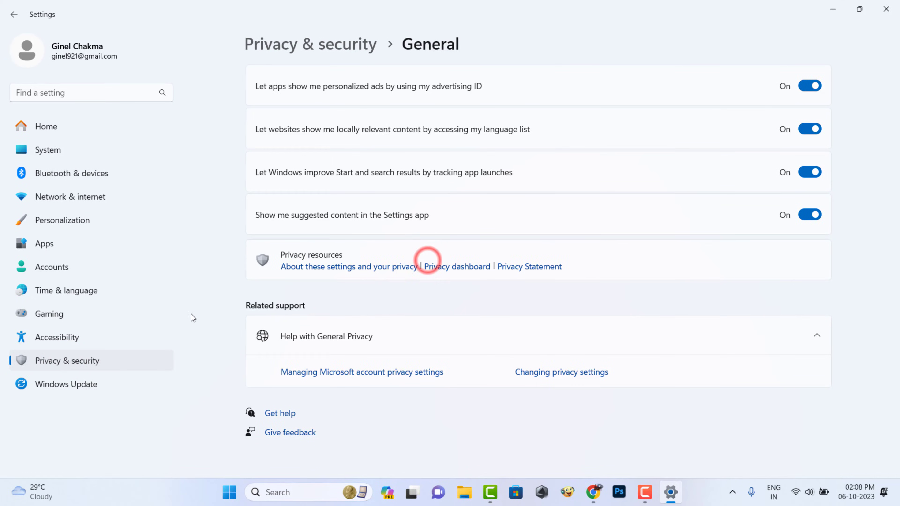
{"action": "left_click", "coordinate": [808, 85]}
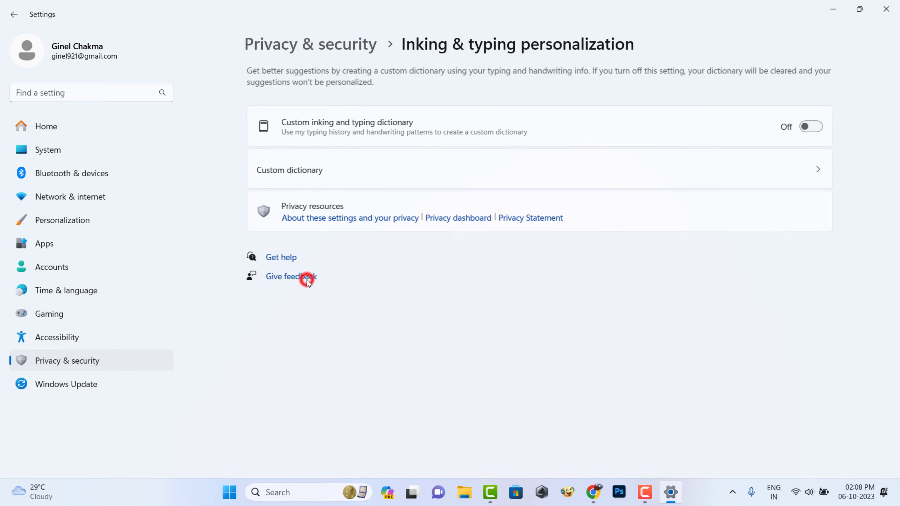
{"action": "left_click", "coordinate": [13, 15]}
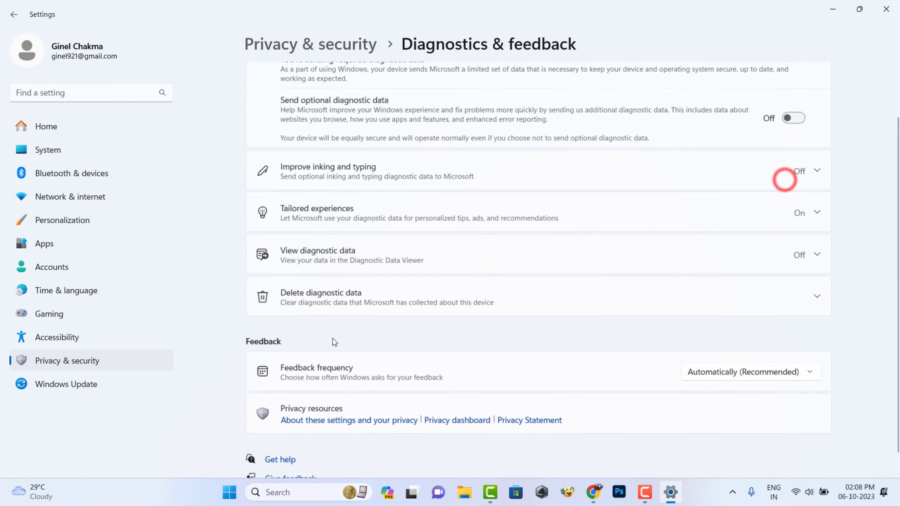
{"action": "left_click", "coordinate": [14, 14]}
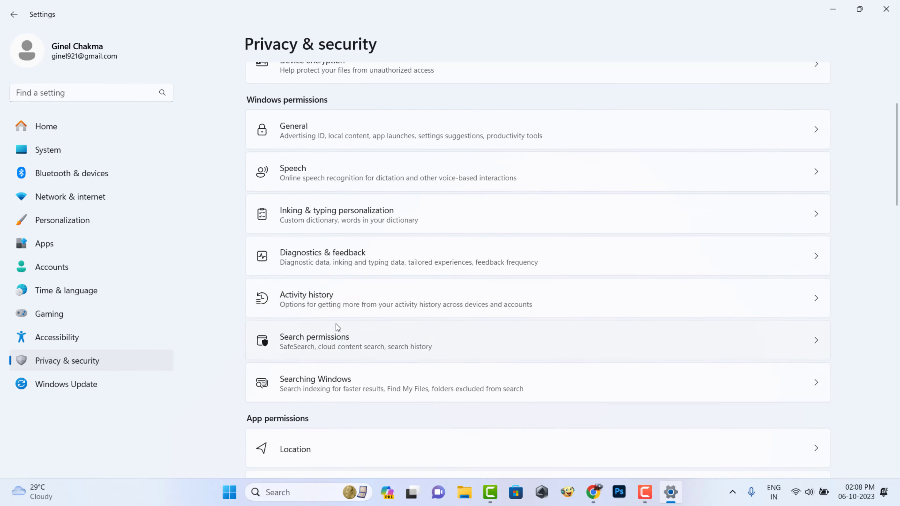
{"action": "scroll", "scroll_direction": "up", "scroll_amount": 3}
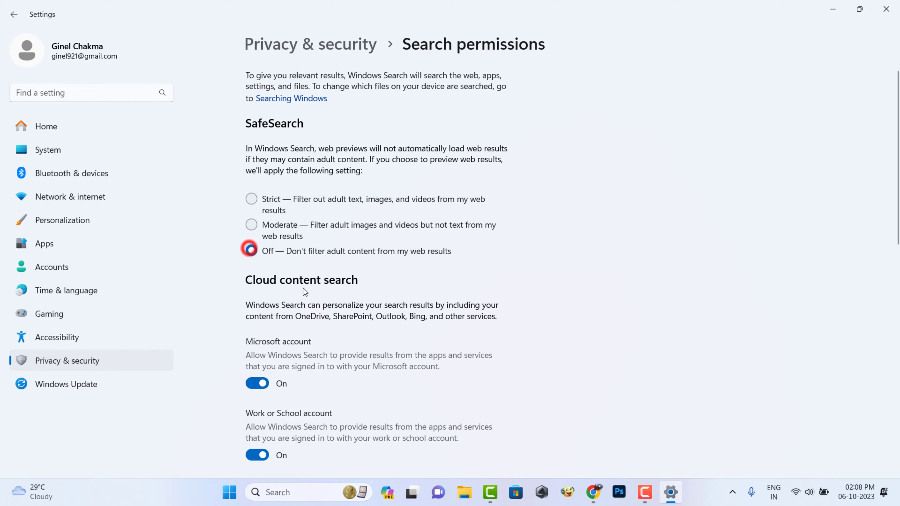
Step: Set SafeSearch to Moderate, turn off Microsoft account cloud search, and go to the Location privacy page
{"action": "left_click", "coordinate": [252, 225]}
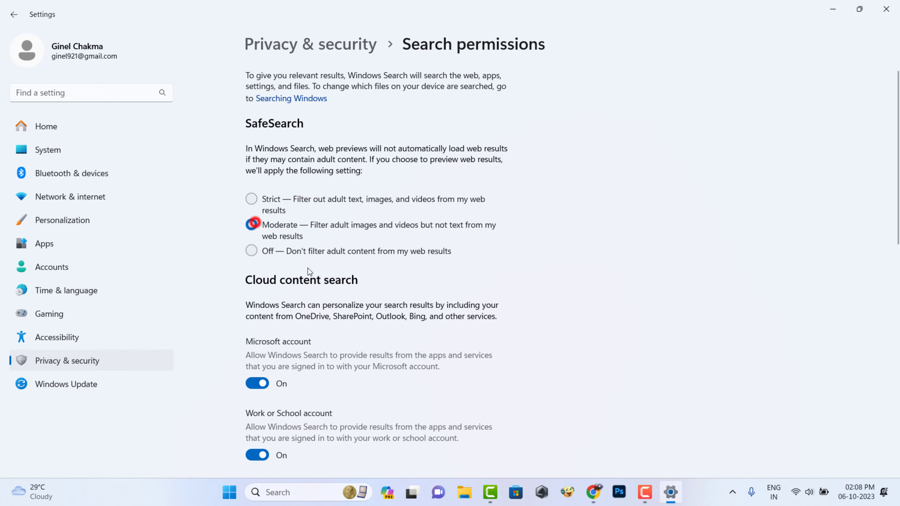
{"action": "left_click", "coordinate": [257, 383]}
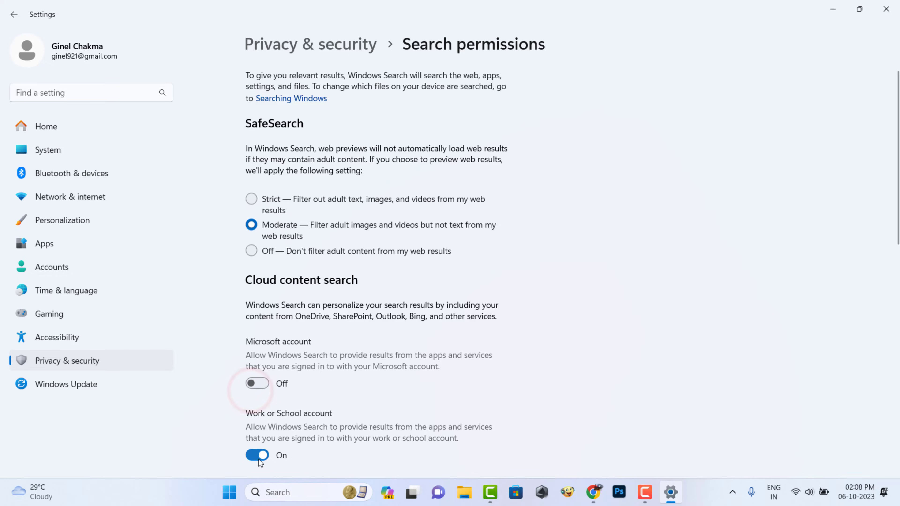
{"action": "scroll", "scroll_direction": "down", "scroll_amount": 3}
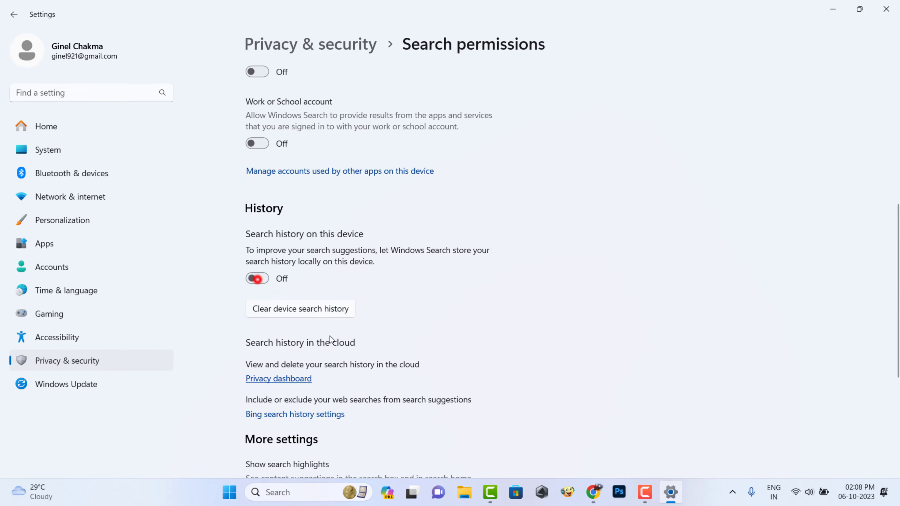
{"action": "left_click", "coordinate": [14, 15]}
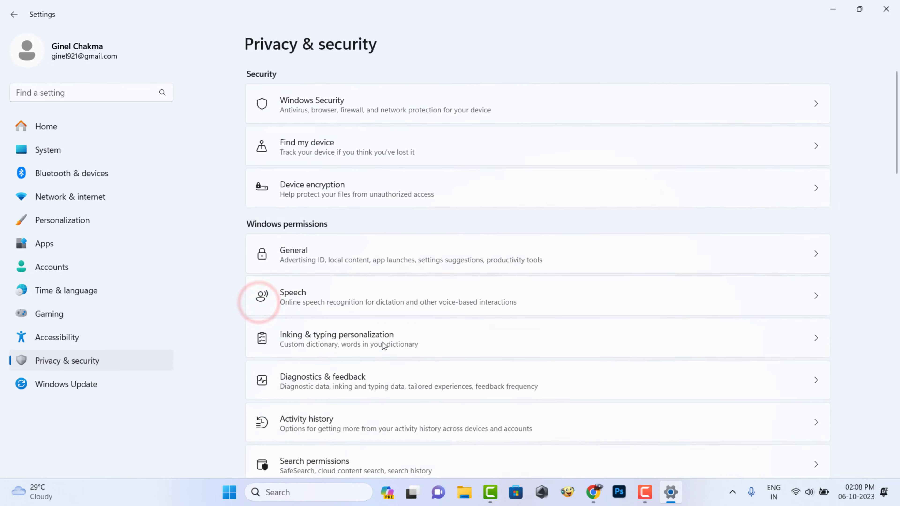
{"action": "scroll", "scroll_direction": "down", "scroll_amount": 3}
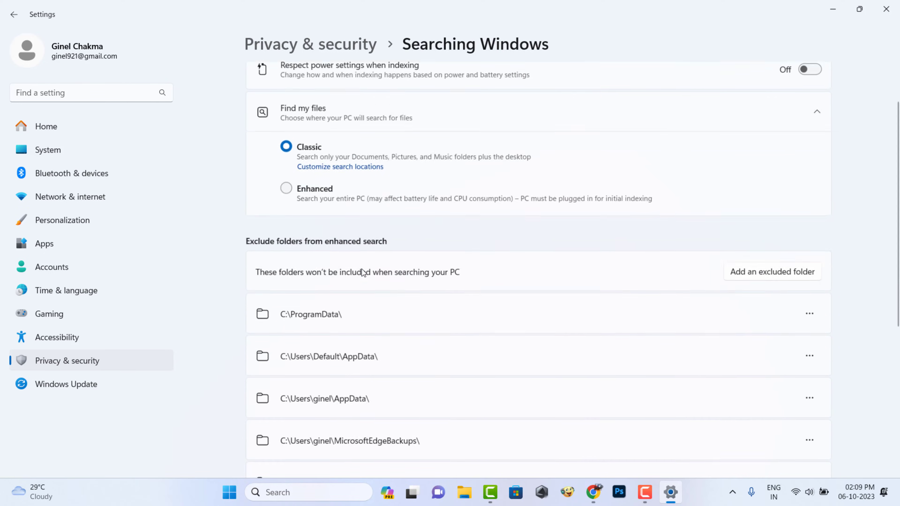
{"action": "left_click", "coordinate": [14, 15]}
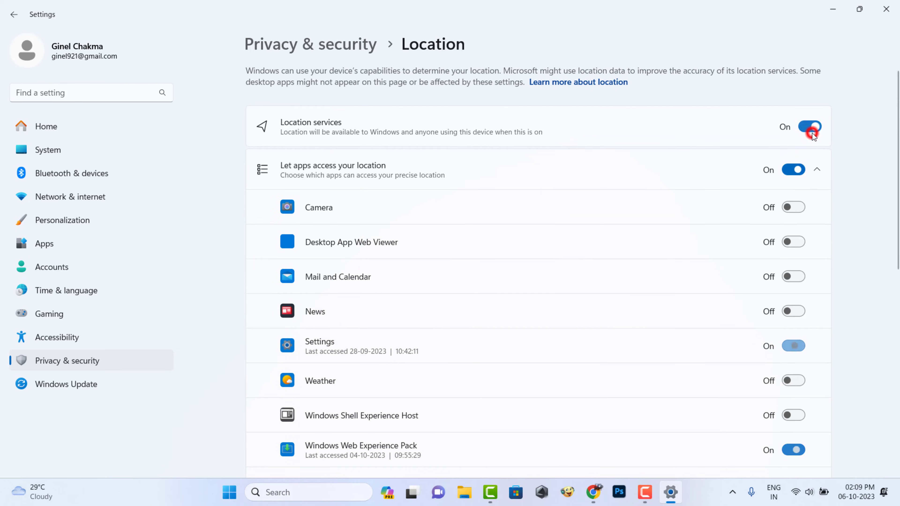
Step: Turn Location services off, then bring up Task Manager from the Start button menu
{"action": "left_click", "coordinate": [809, 126]}
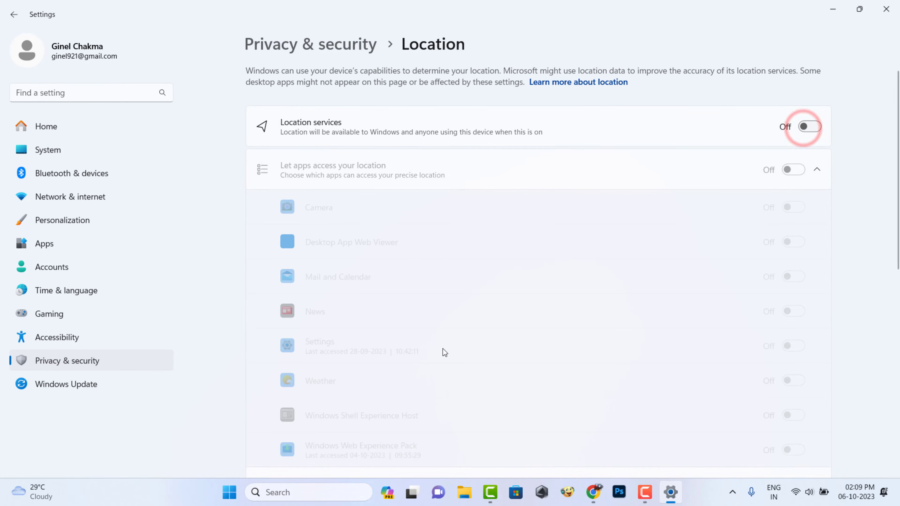
{"action": "left_click", "coordinate": [14, 15]}
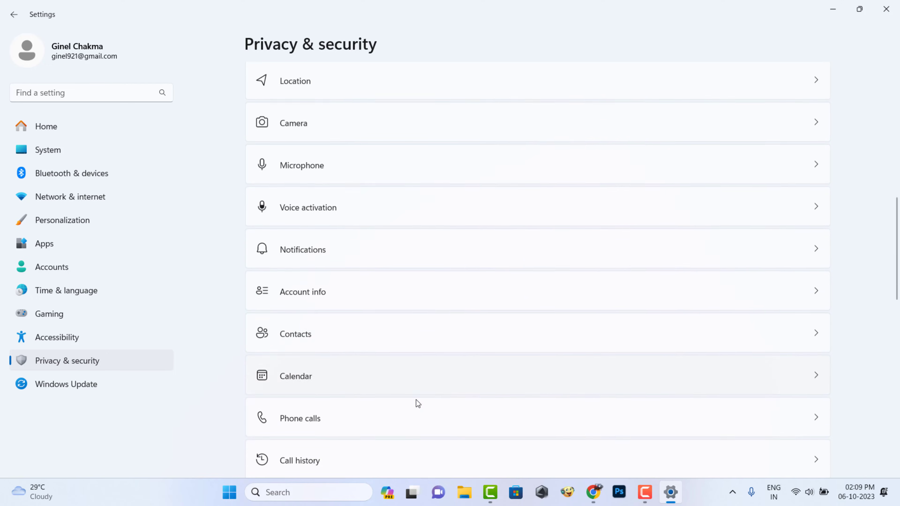
{"action": "scroll", "scroll_direction": "down", "scroll_amount": 3}
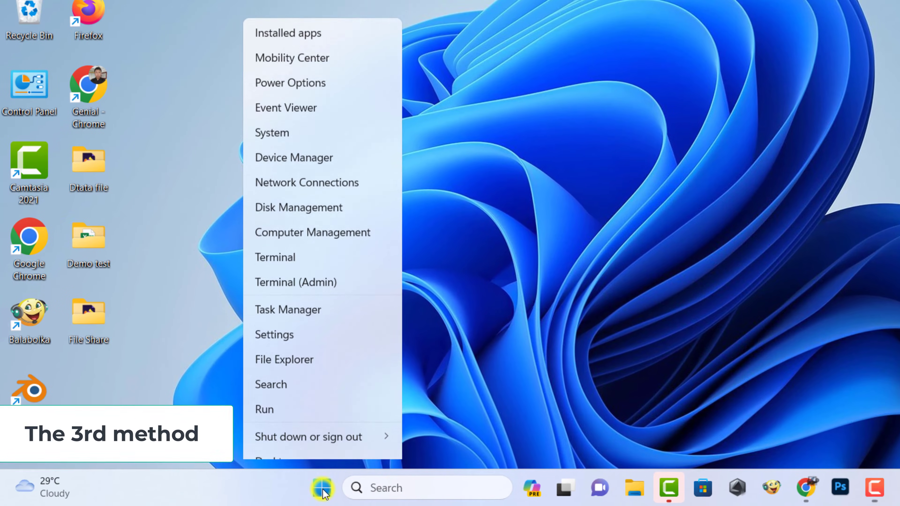
{"action": "left_click", "coordinate": [266, 325]}
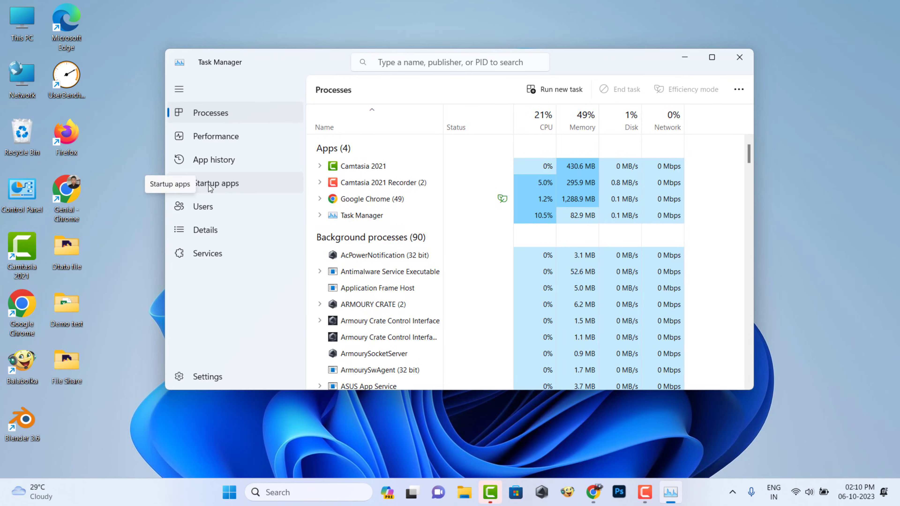
Step: Disable Microsoft Teams, CCXProcess and SecurityHealthSystray from launching at startup, then close Task Manager
{"action": "left_click", "coordinate": [217, 183]}
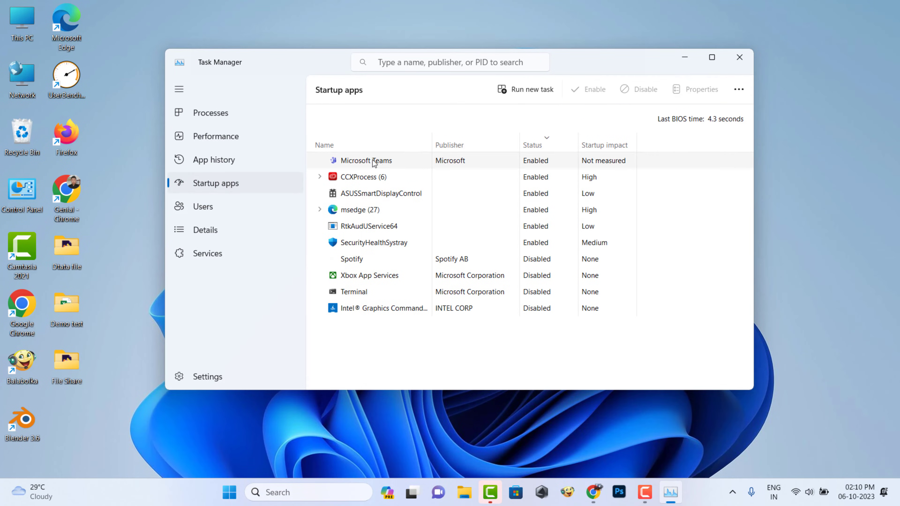
{"action": "mouse_move", "coordinate": [427, 169]}
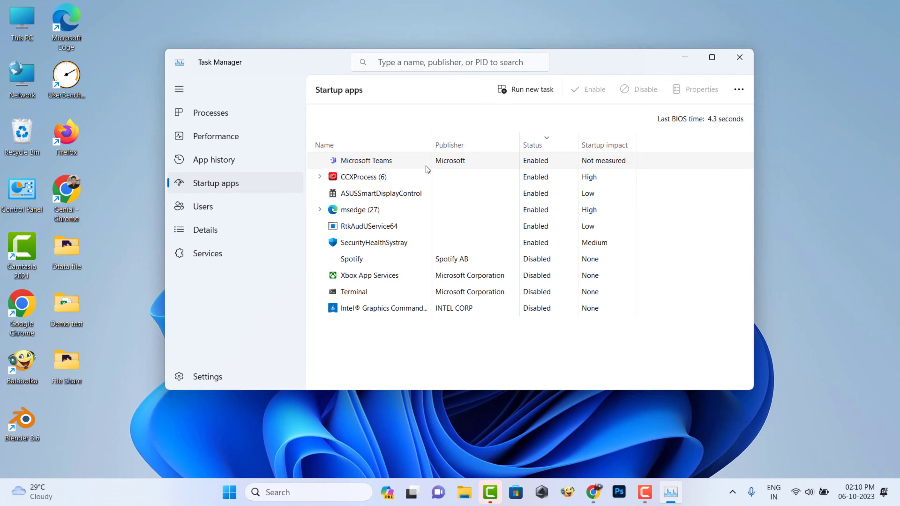
{"action": "left_click", "coordinate": [536, 161]}
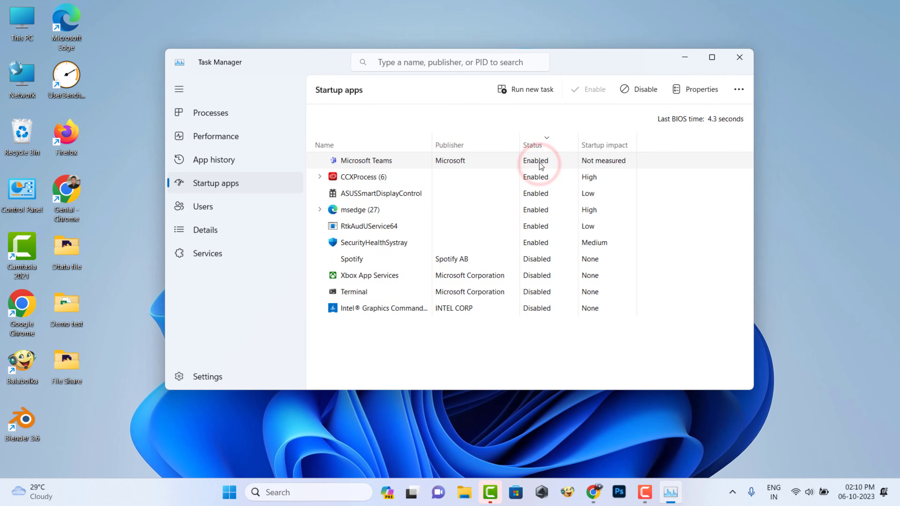
{"action": "mouse_move", "coordinate": [544, 203]}
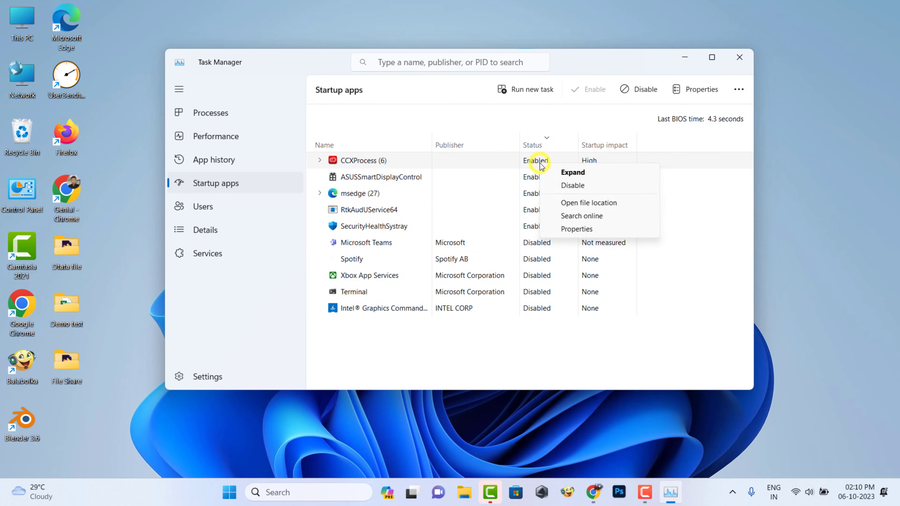
{"action": "left_click", "coordinate": [572, 185]}
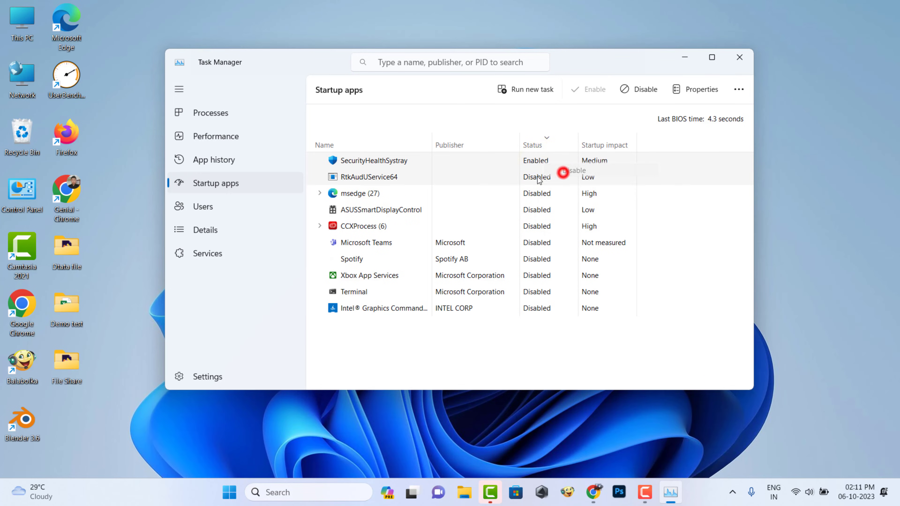
{"action": "left_click", "coordinate": [644, 89]}
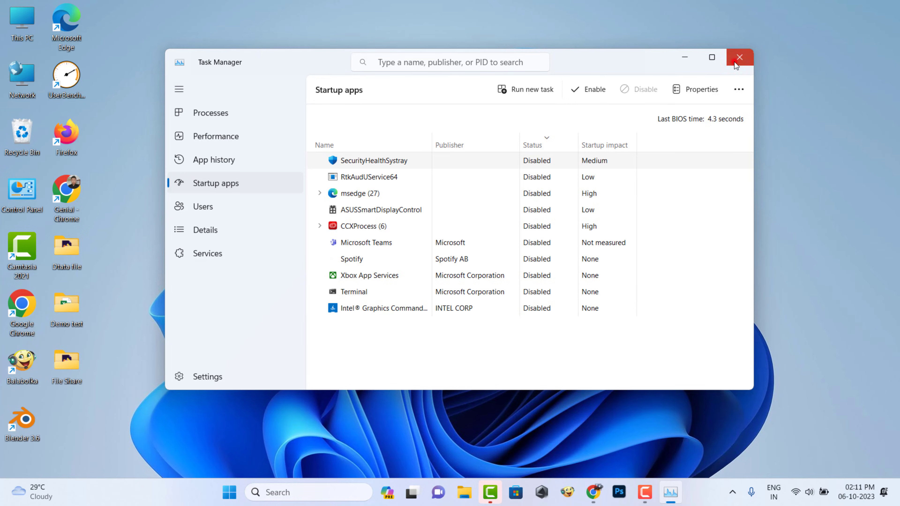
{"action": "left_click", "coordinate": [739, 57]}
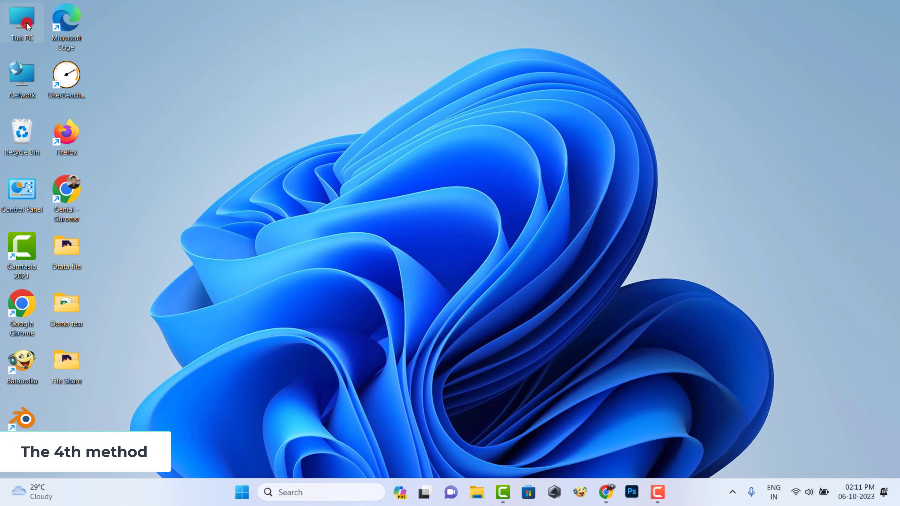
Step: Select balabolka, the WinRAR archive, the blender installer and ChromeSetup in Downloads and delete them
{"action": "double_click", "coordinate": [21, 20]}
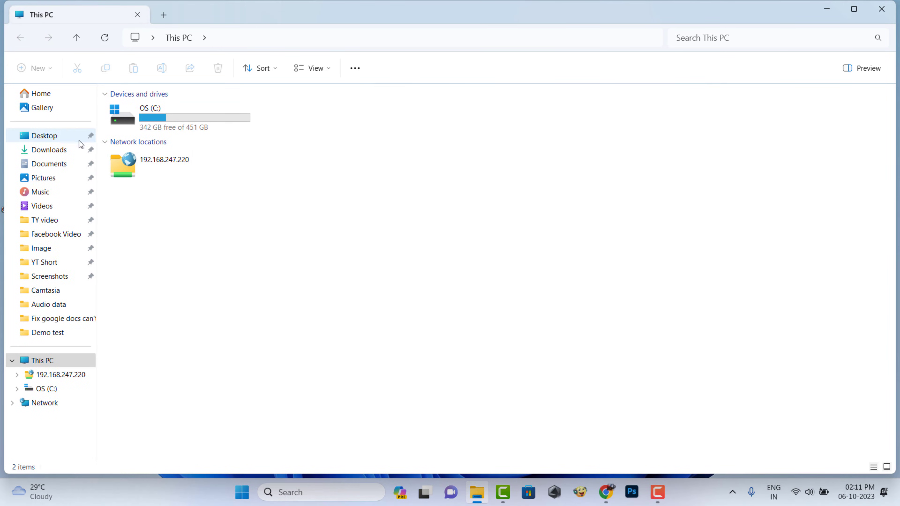
{"action": "left_click", "coordinate": [50, 149]}
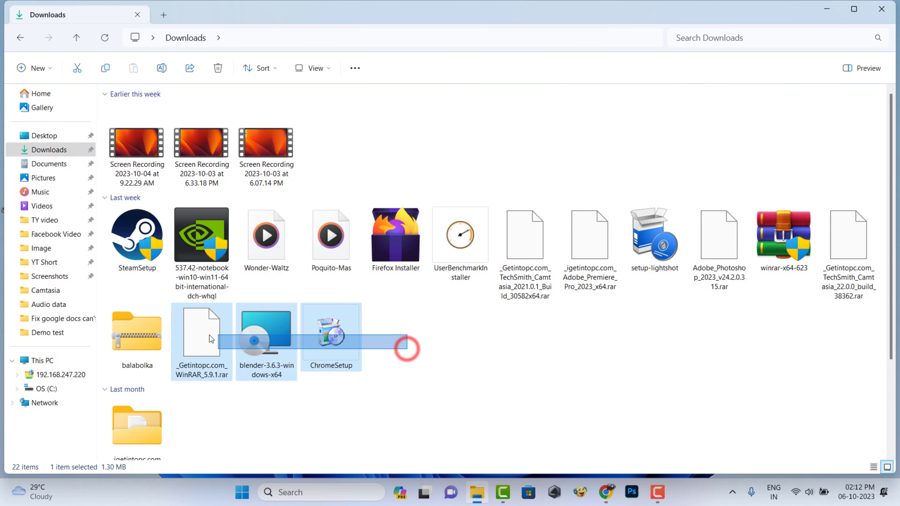
{"action": "left_click", "coordinate": [201, 338]}
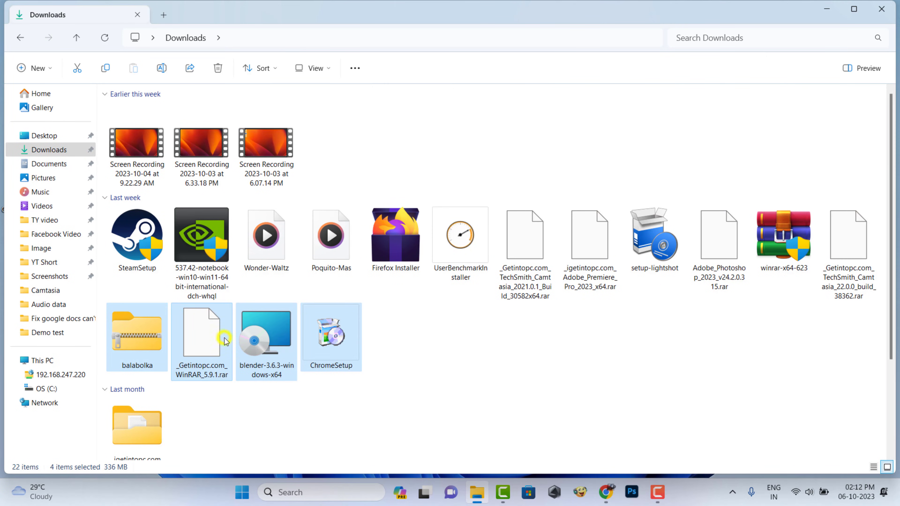
{"action": "right_click", "coordinate": [224, 339]}
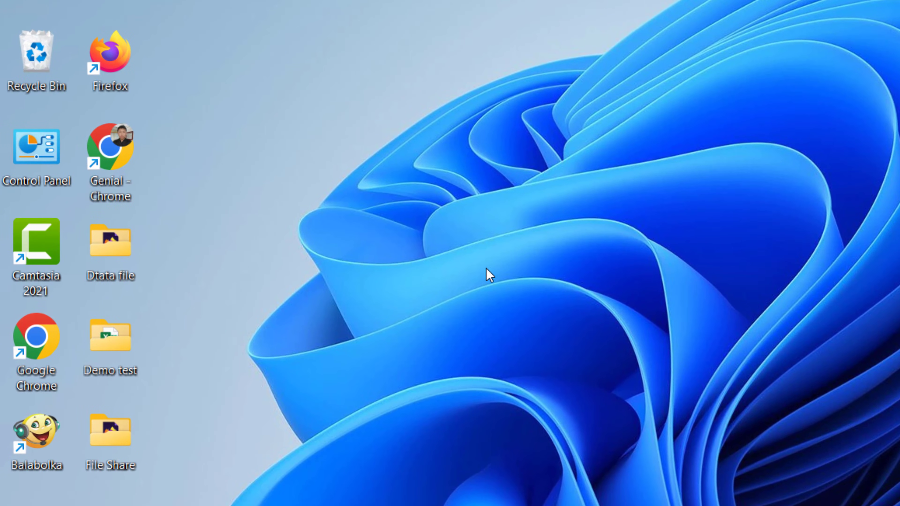
Step: Empty the Recycle Bin, permanently deleting its 9 items
{"action": "right_click", "coordinate": [36, 46]}
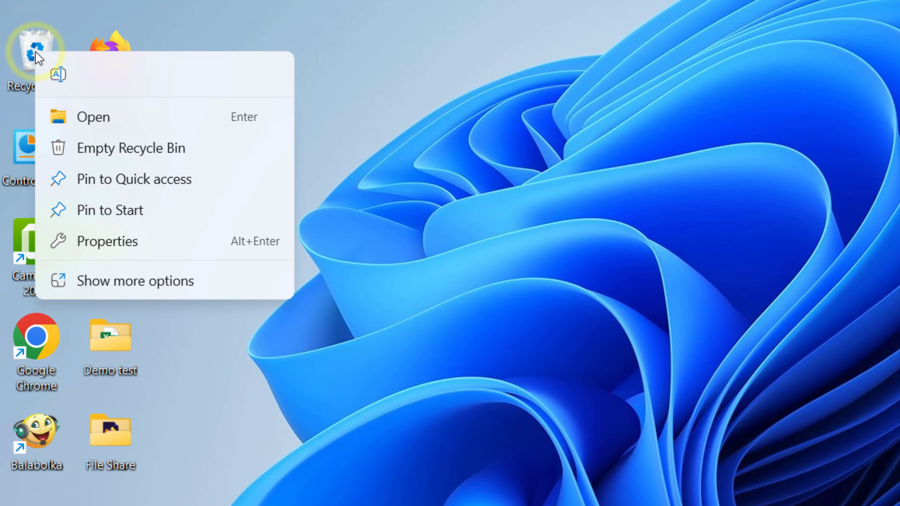
{"action": "left_click", "coordinate": [130, 147]}
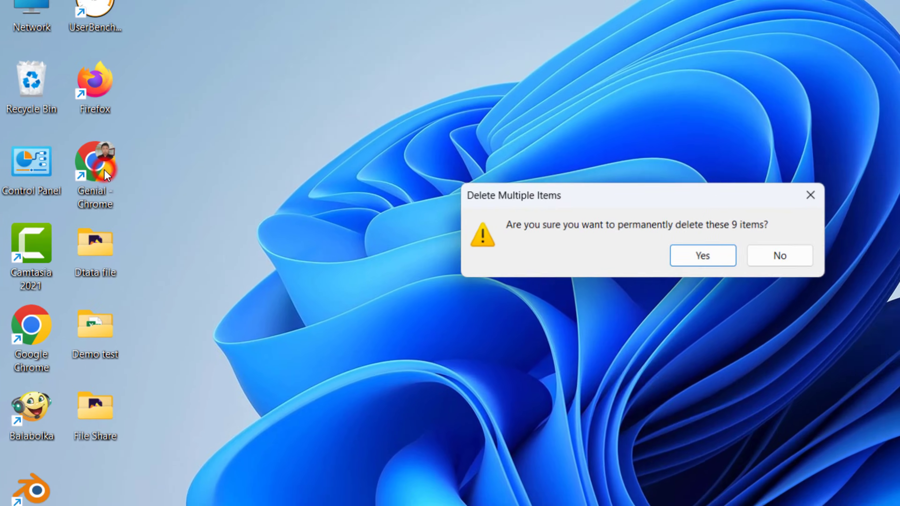
{"action": "left_click", "coordinate": [702, 255]}
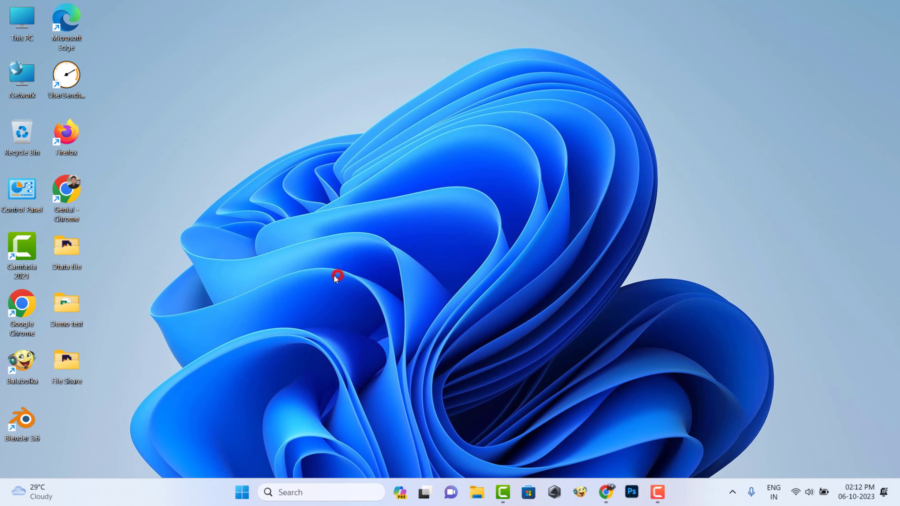